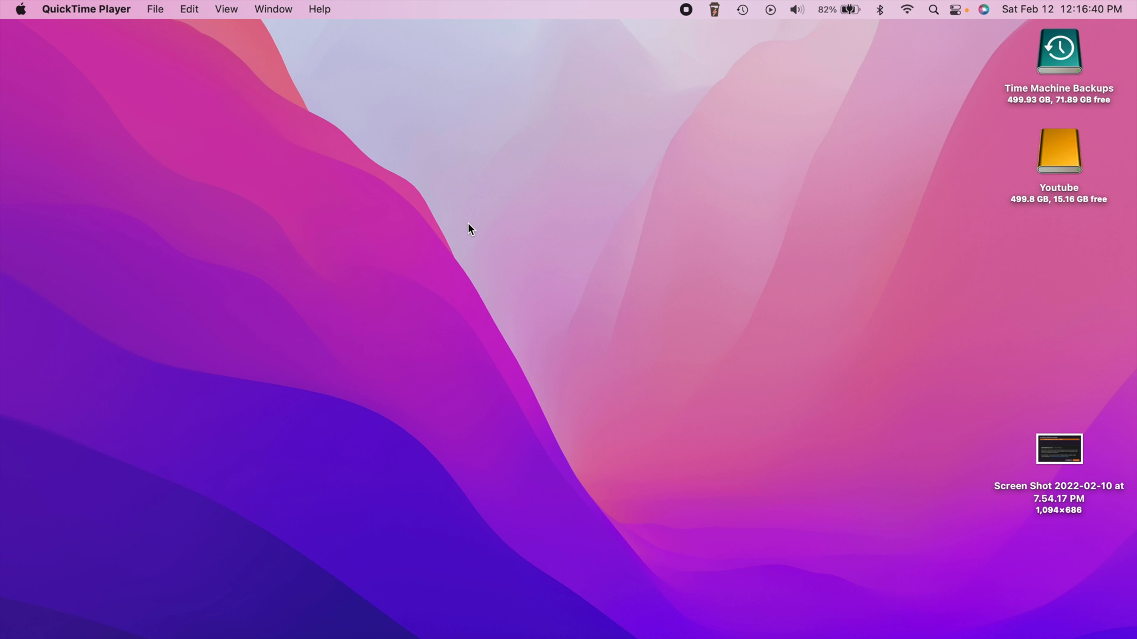
mouse_move(547, 256)
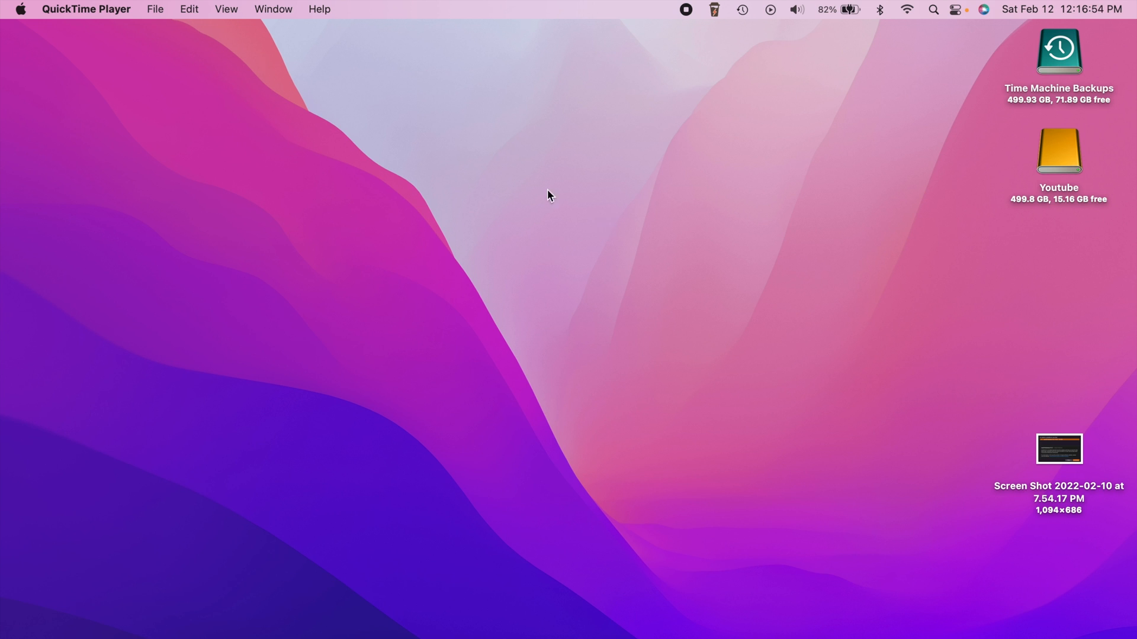
mouse_move(558, 183)
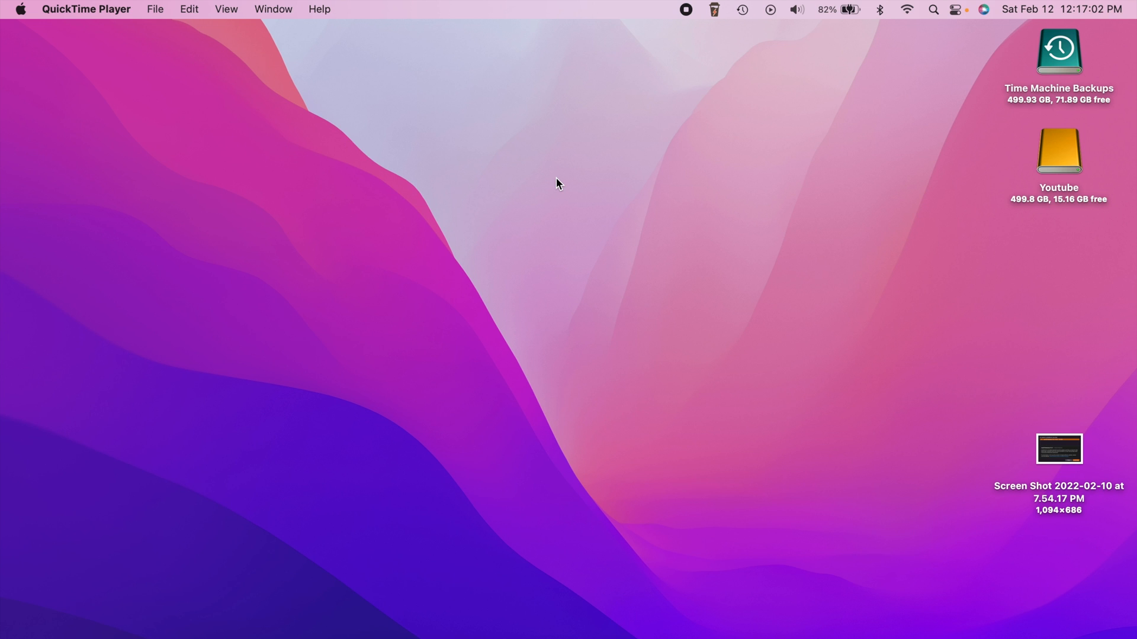
mouse_move(570, 254)
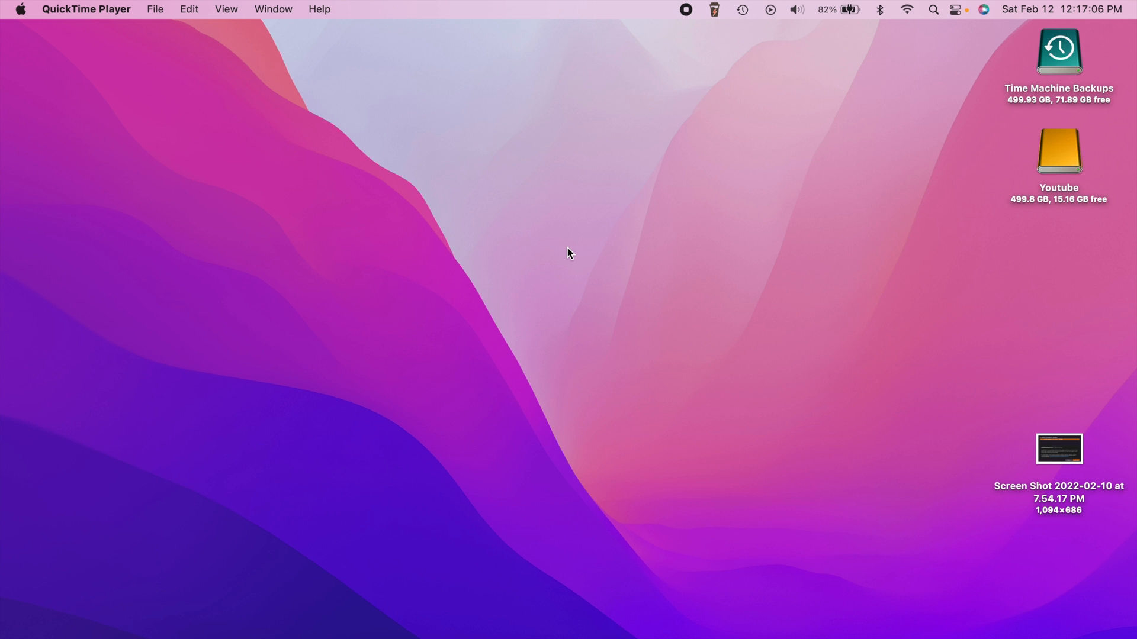
mouse_move(509, 156)
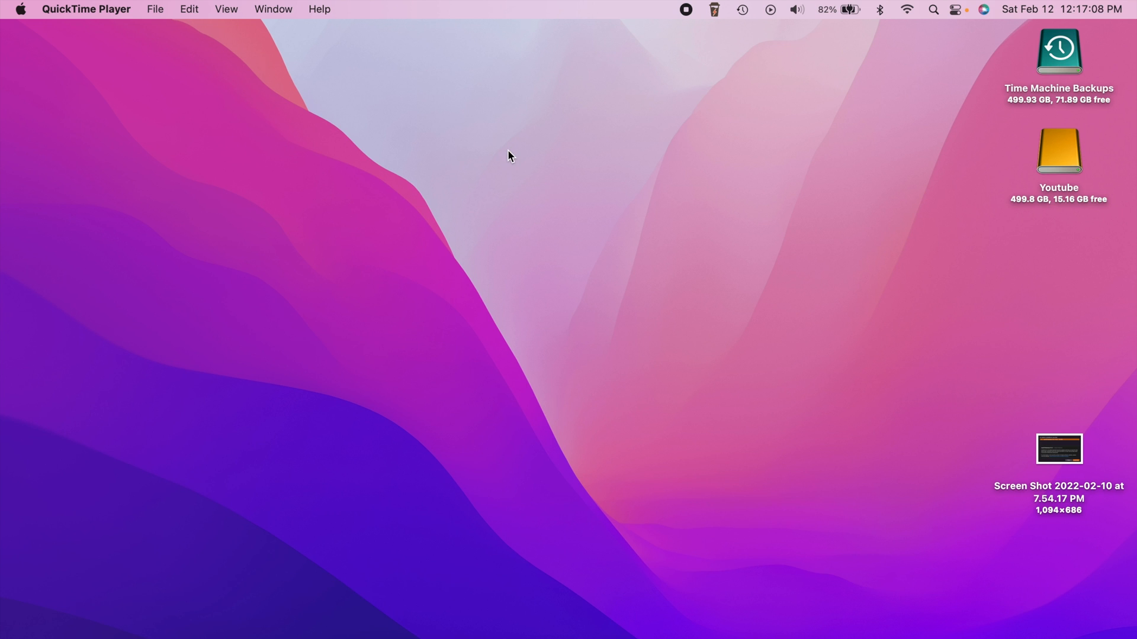
mouse_move(722, 206)
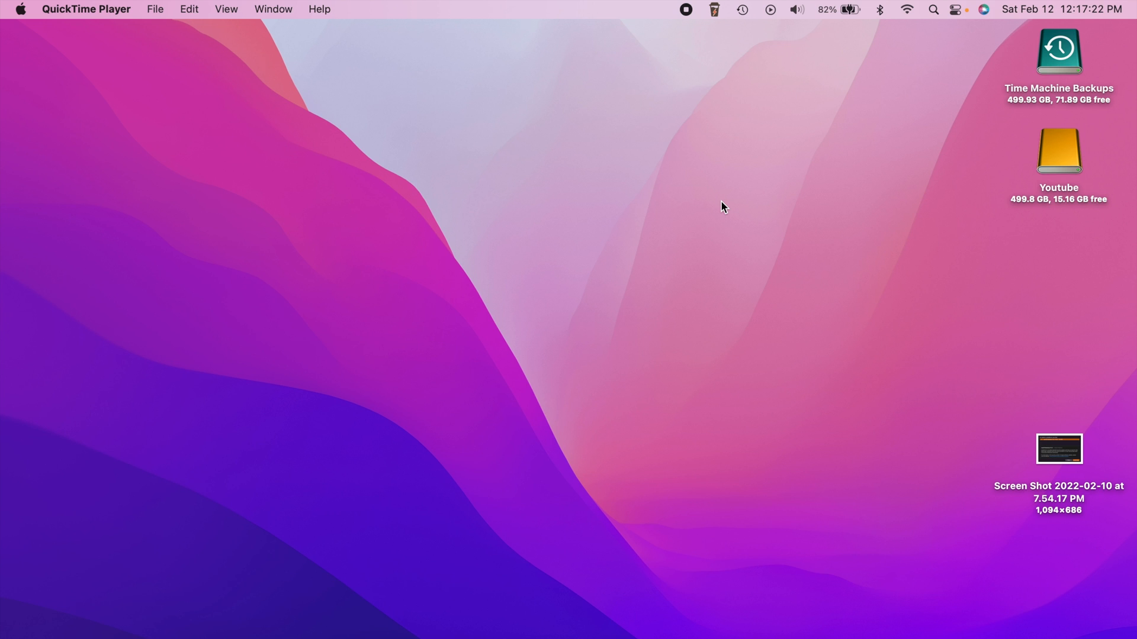
mouse_move(545, 245)
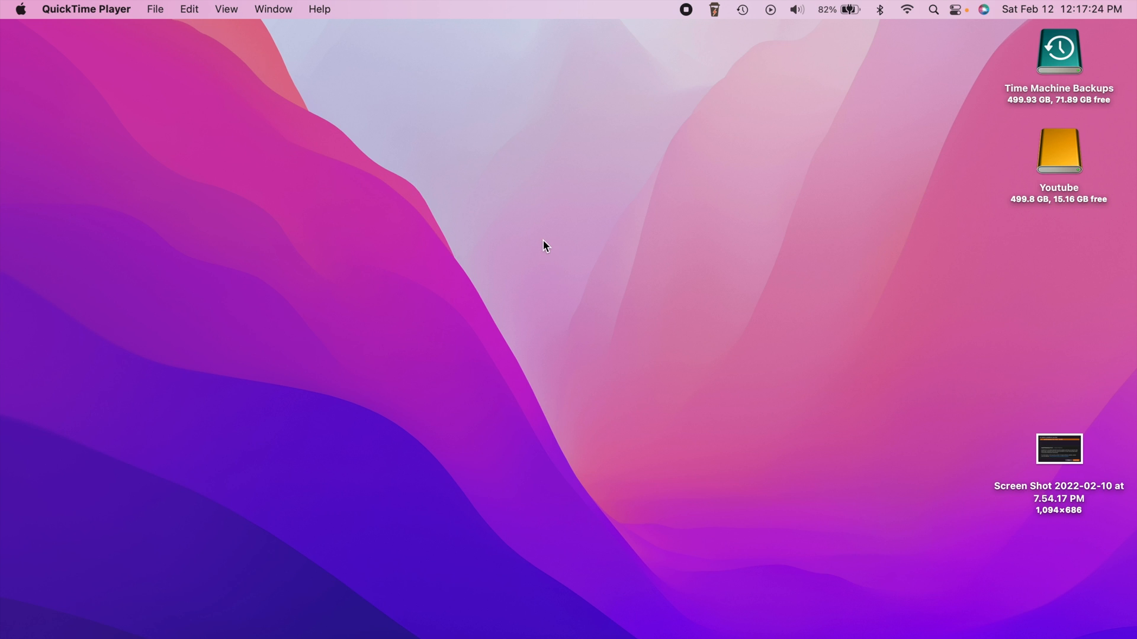
mouse_move(546, 263)
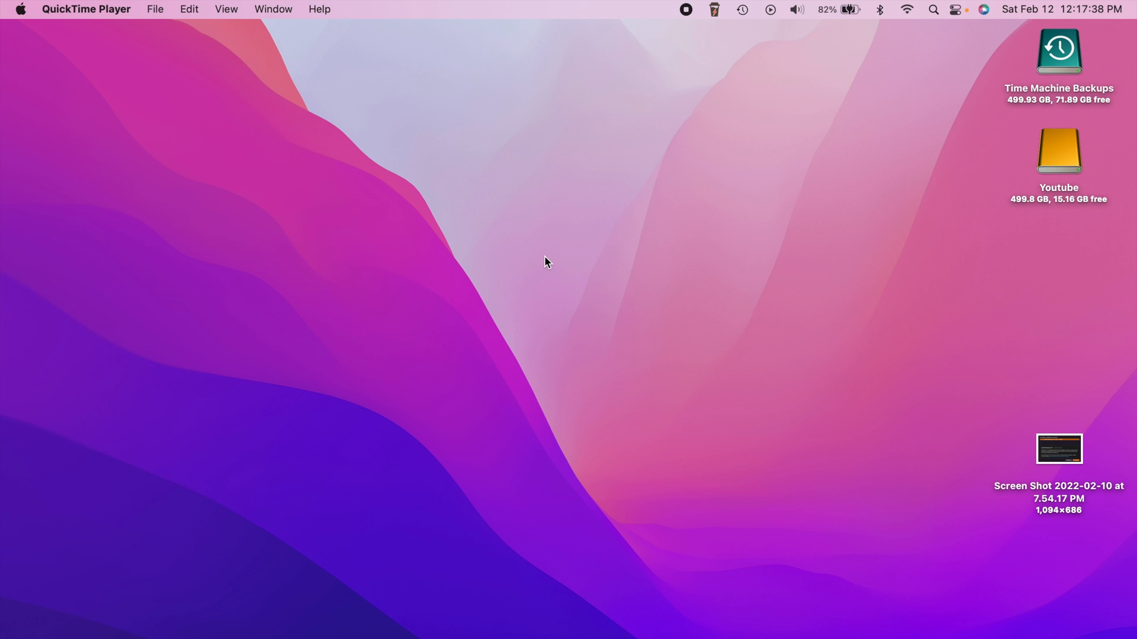
mouse_move(498, 541)
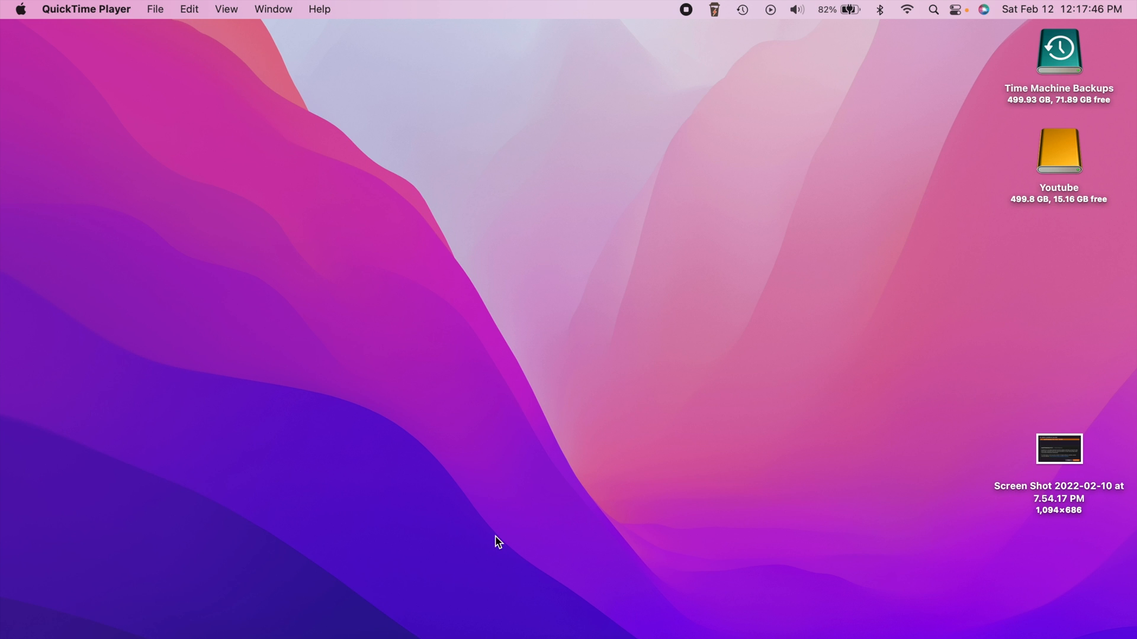
Show the Apple security updates table listing Safari 15.3 and macOS Monterey 12.2.1 with dates
left_click(735, 629)
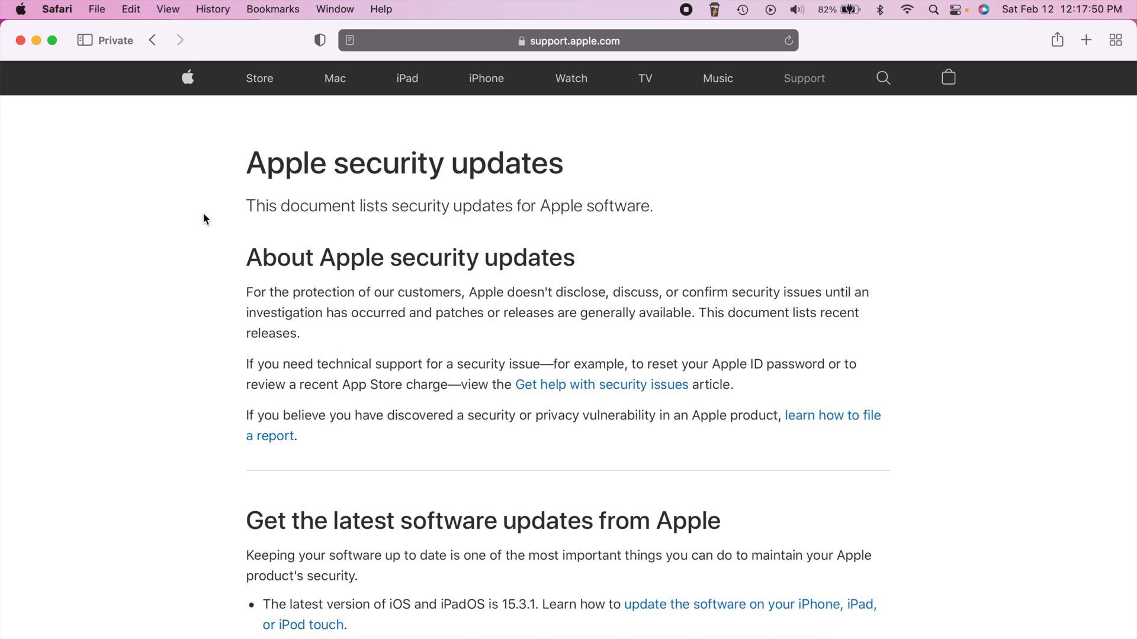
scroll("down", 3)
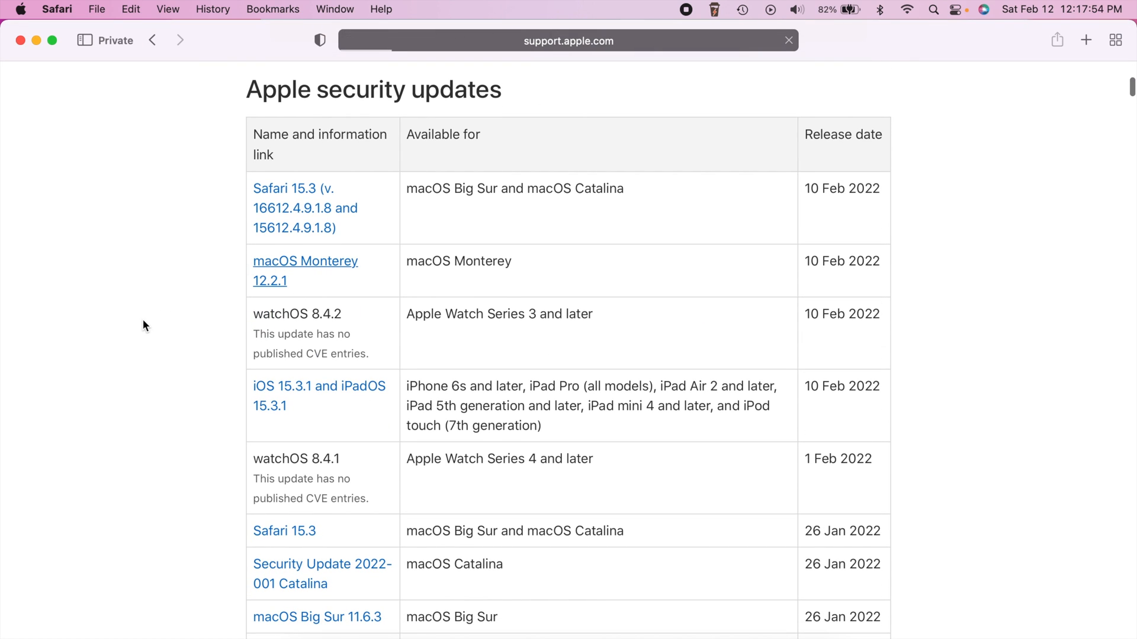
View the macOS Monterey 12.2.1 note's WebKit issue CVE-2022-22620 and its impact description
left_click(305, 270)
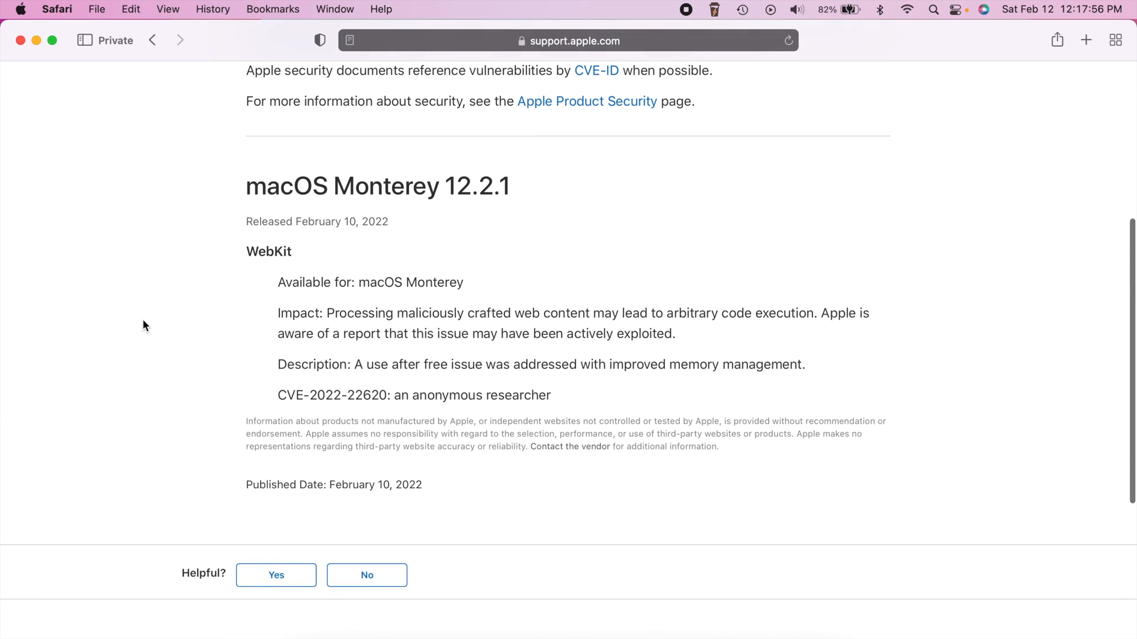
scroll("up", 3)
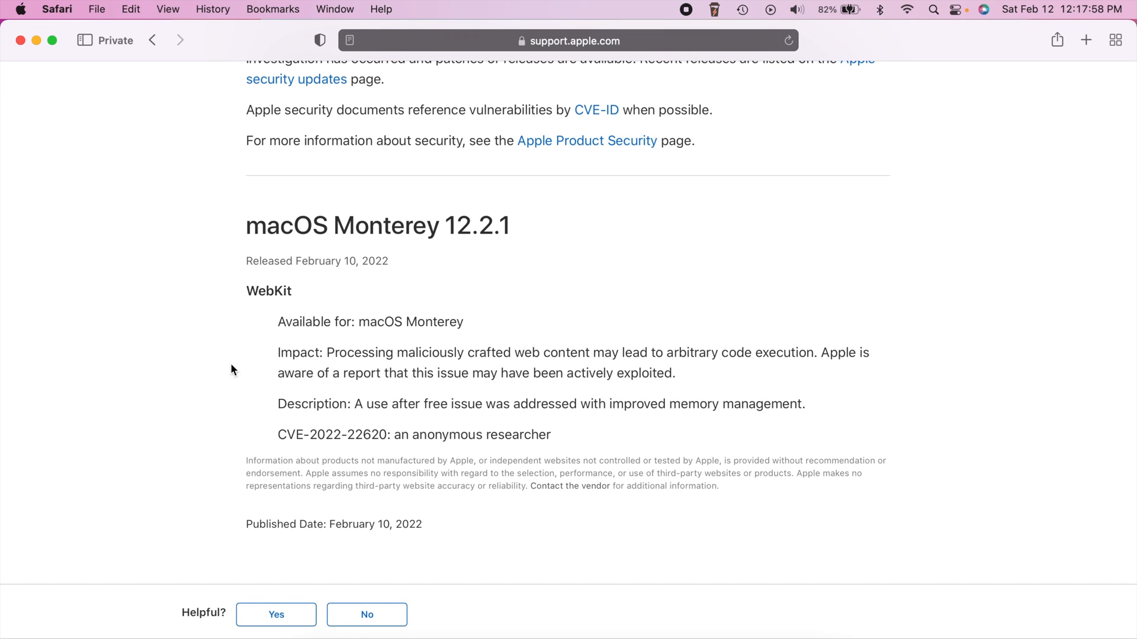
mouse_move(213, 363)
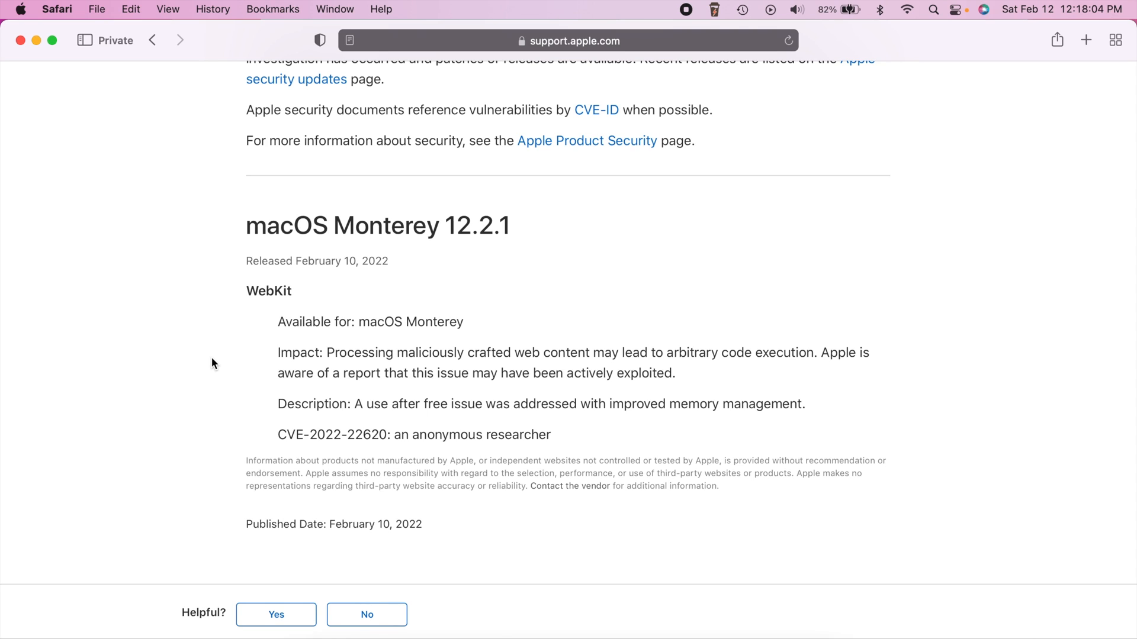
mouse_move(244, 304)
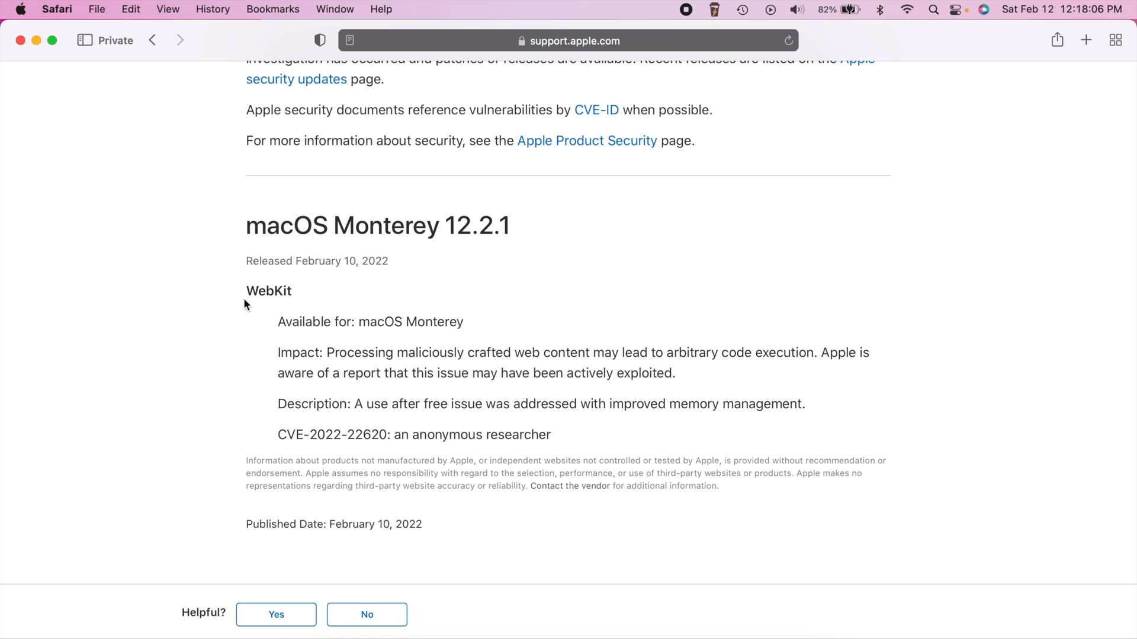
mouse_move(324, 351)
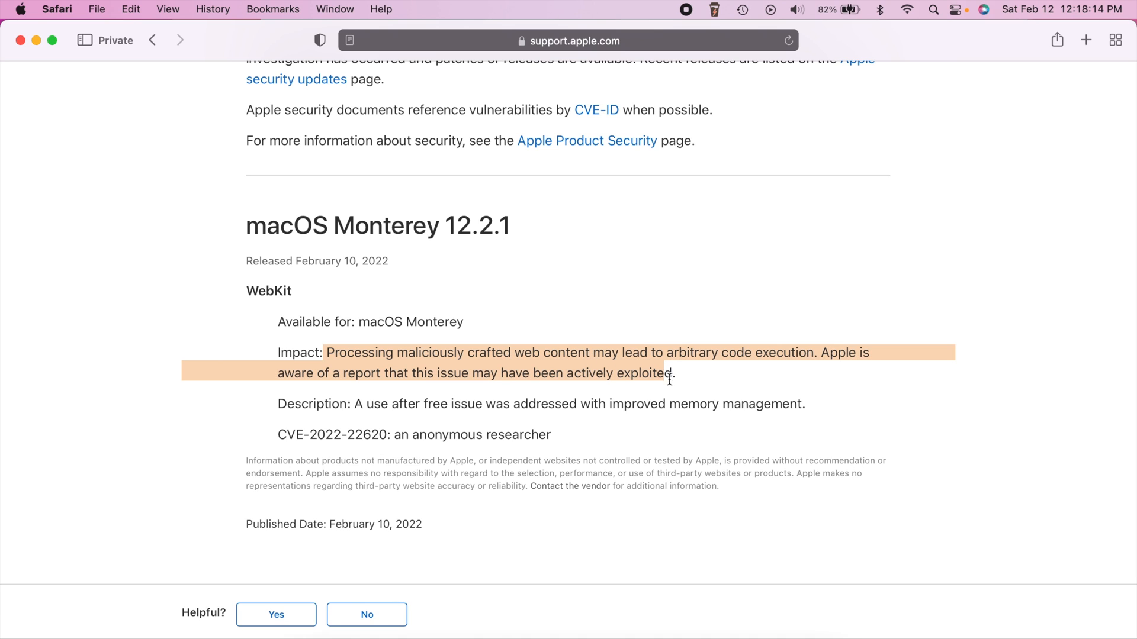
left_click(251, 399)
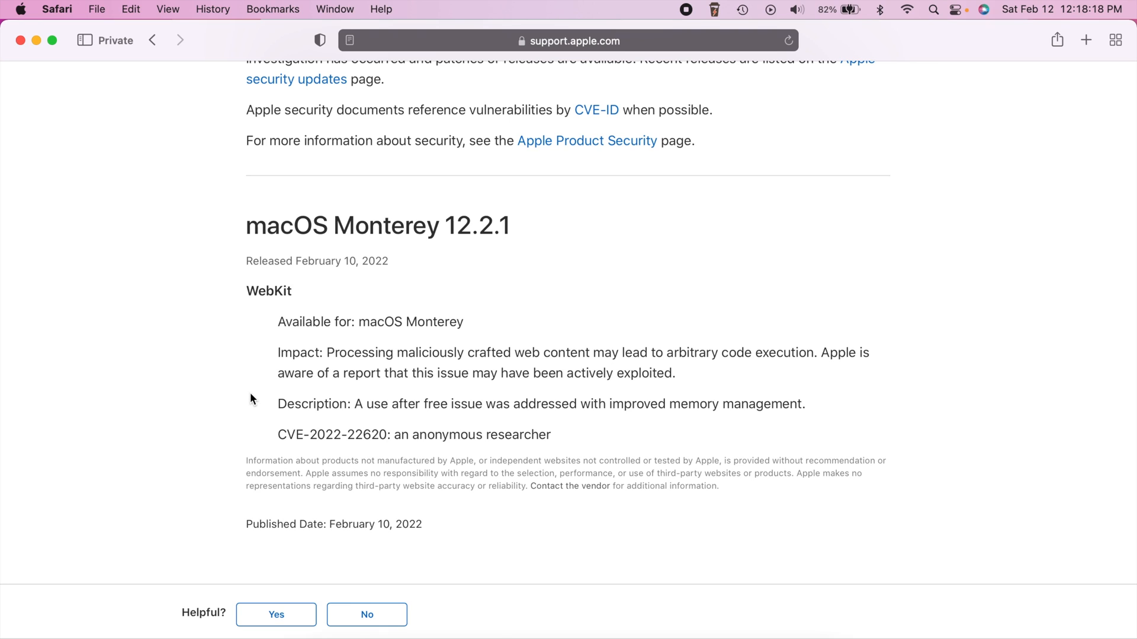
mouse_move(165, 232)
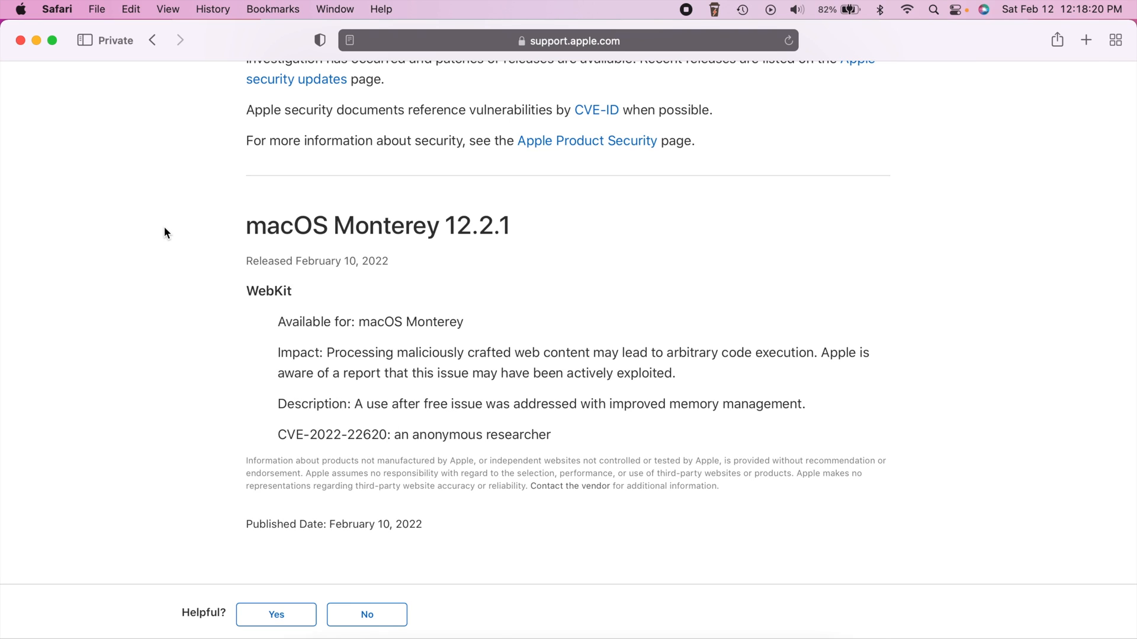
mouse_move(20, 52)
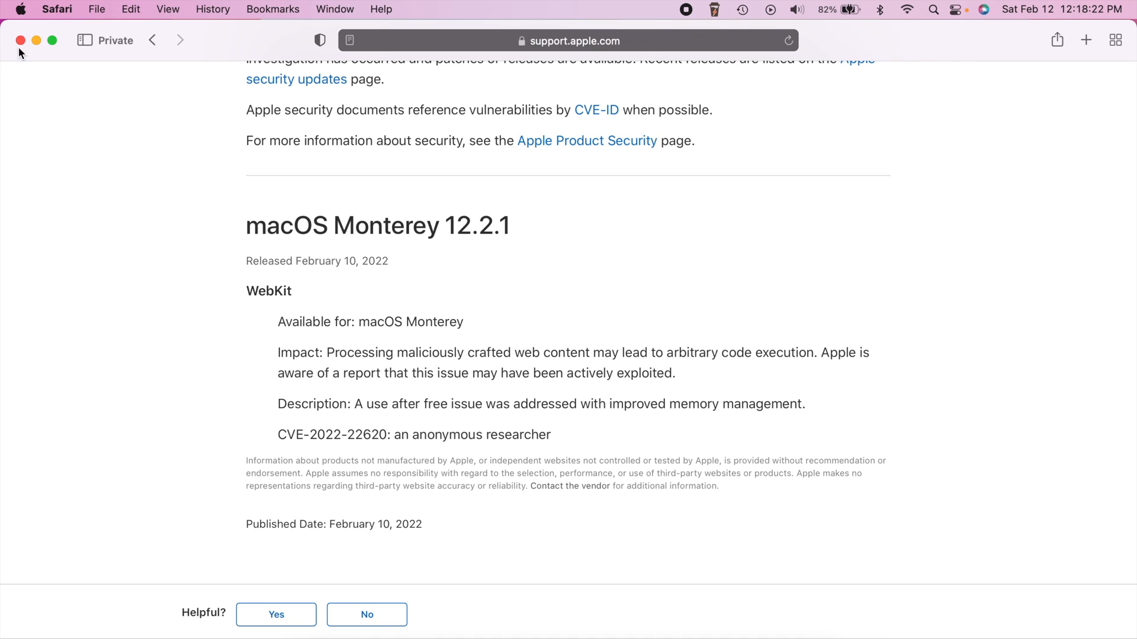